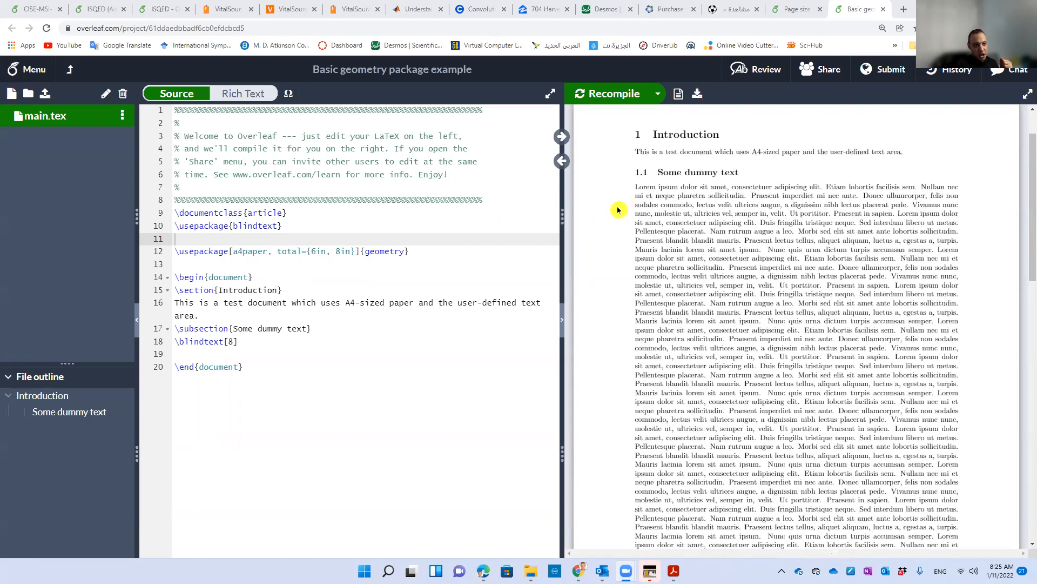
mouse_move(618, 226)
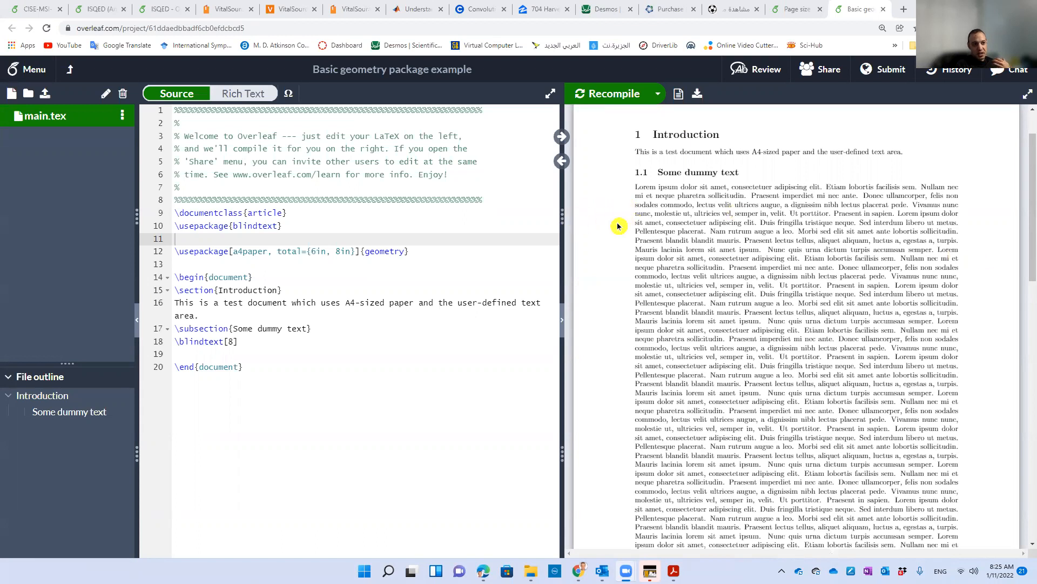
mouse_move(701, 240)
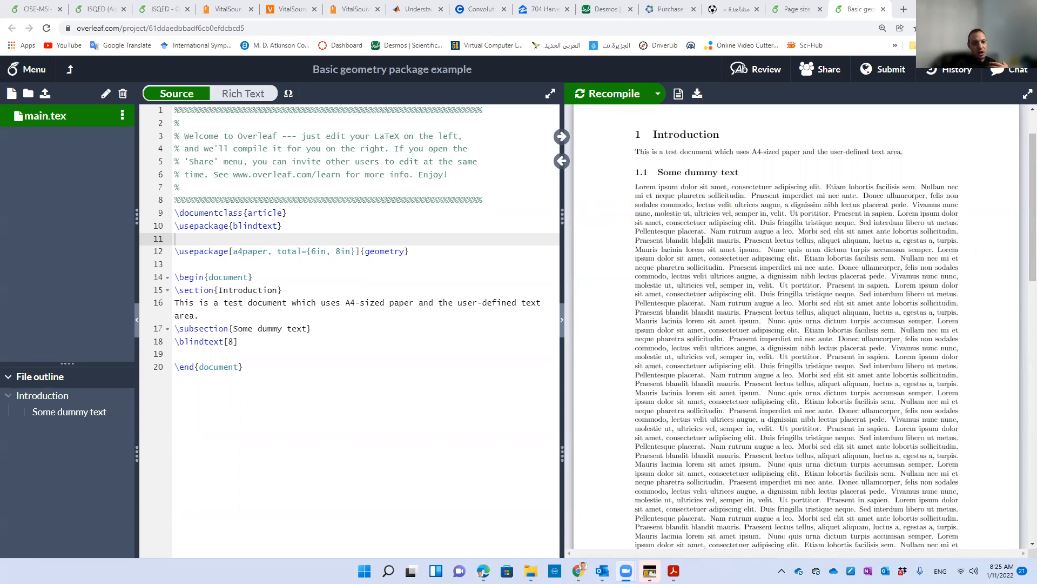
Scroll through the document, highlight the a4paper option, and recompile the preview
scroll(down, 3)
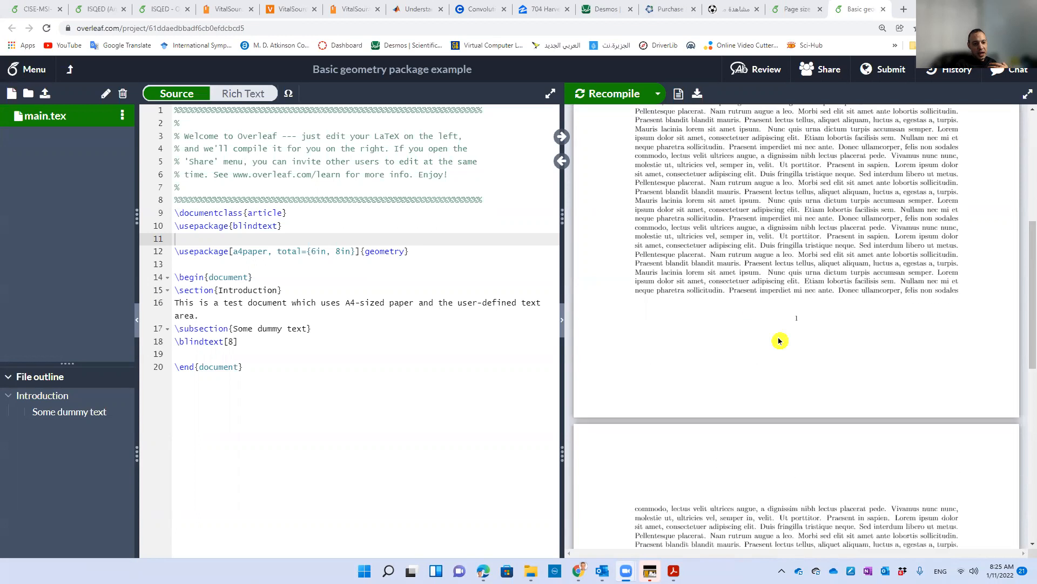
mouse_move(778, 348)
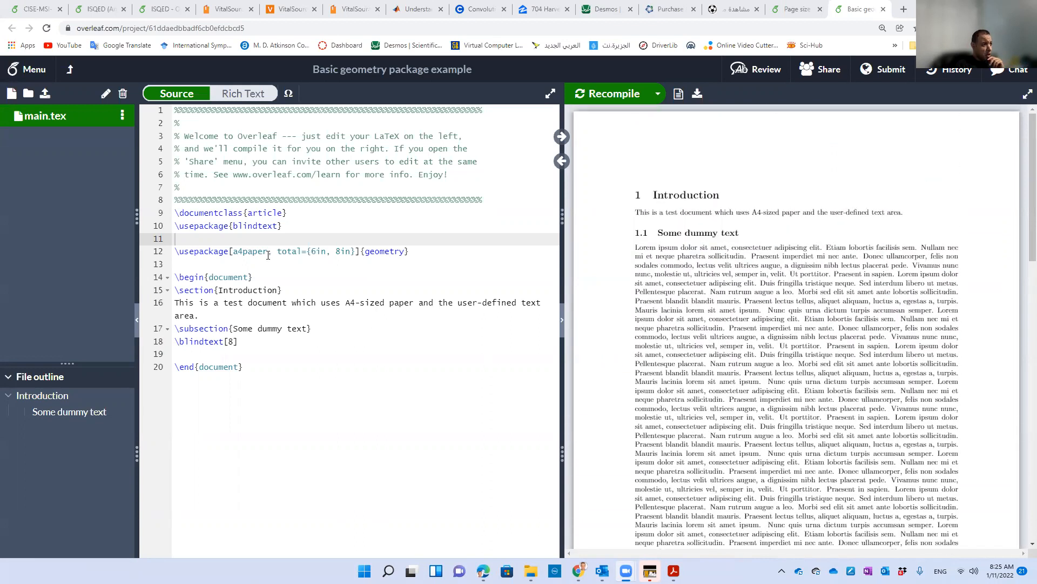
drag(278, 250, 330, 251)
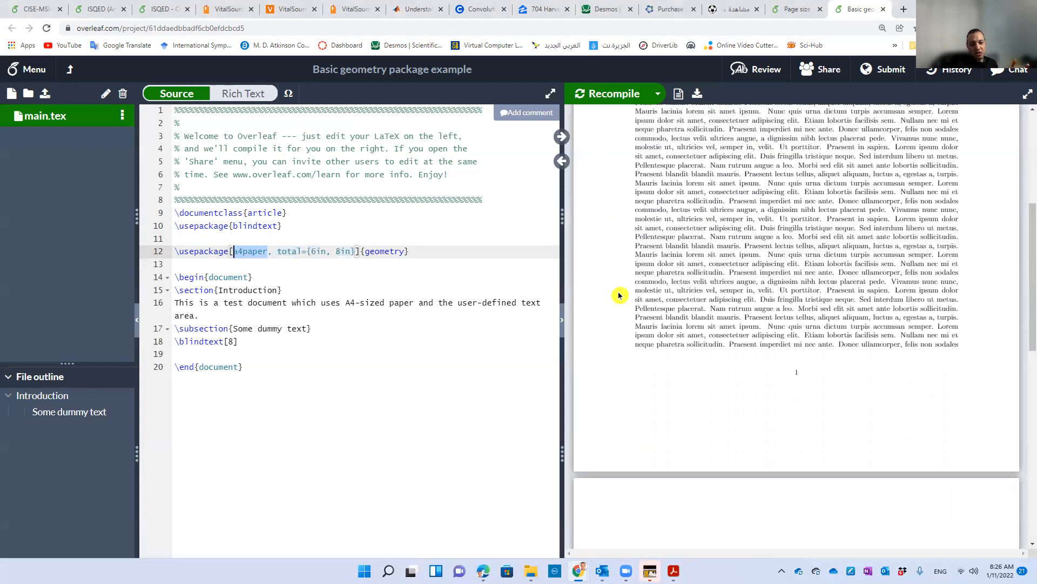
scroll(down, 3)
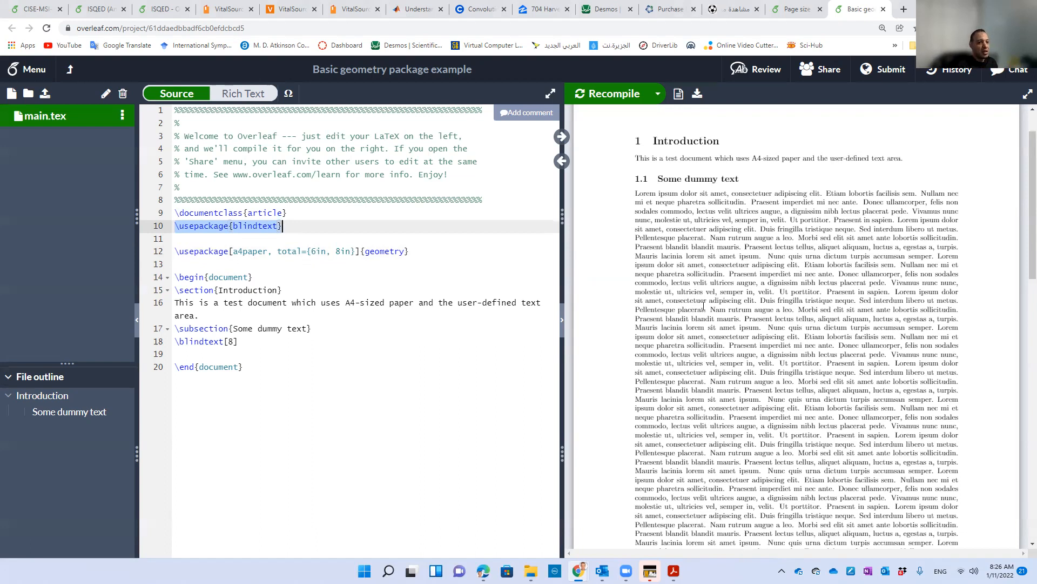
scroll(down, 3)
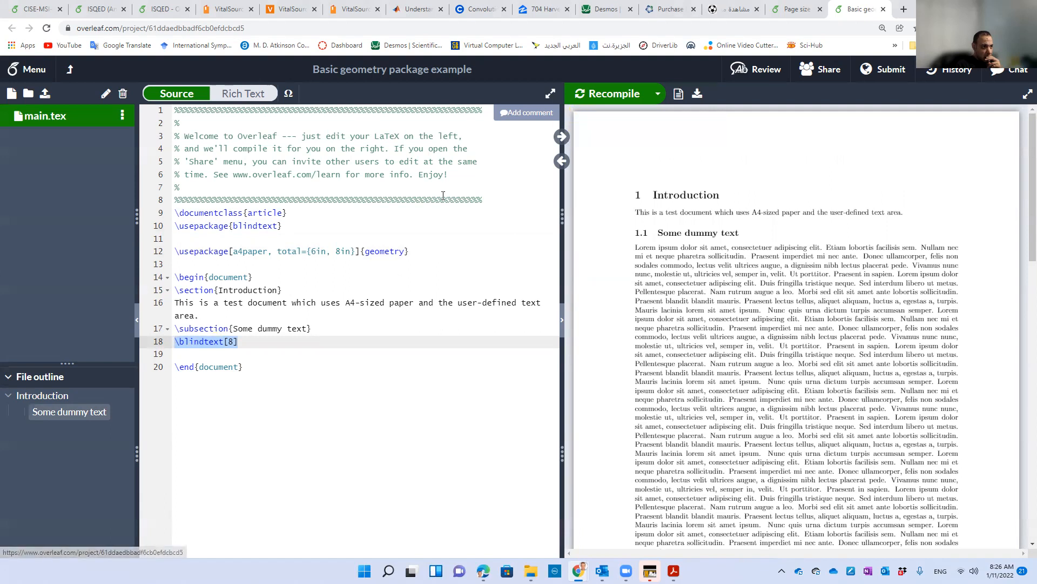
click(607, 92)
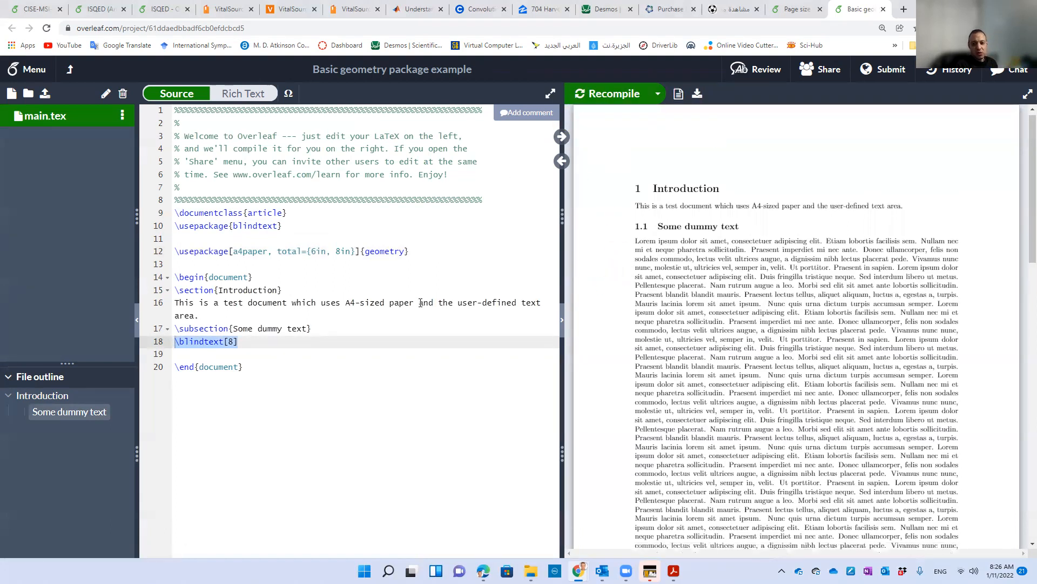
Change the total width from 6in to 8in, keeping the 8in height
click(312, 251)
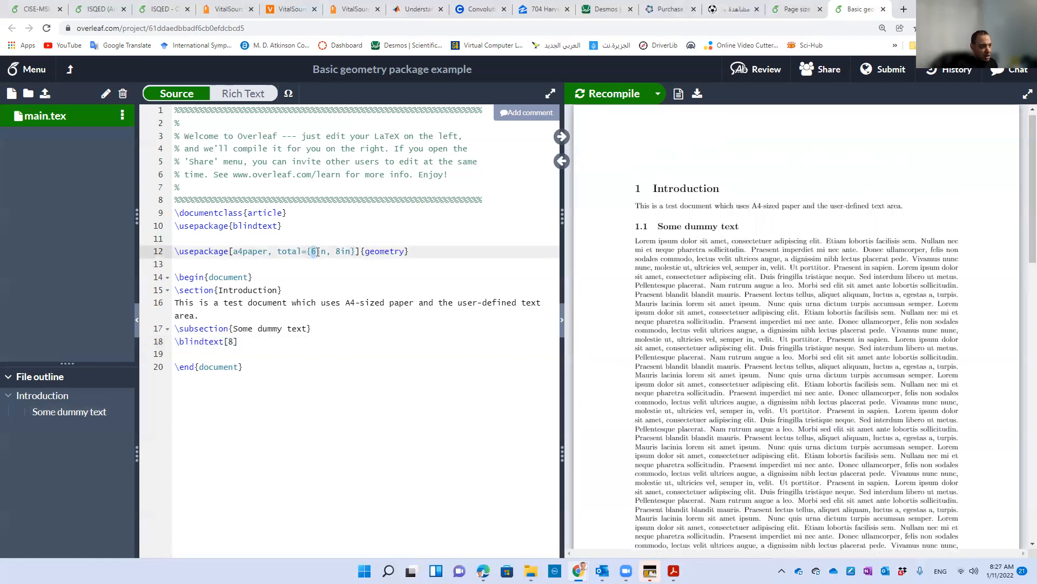
text(8)
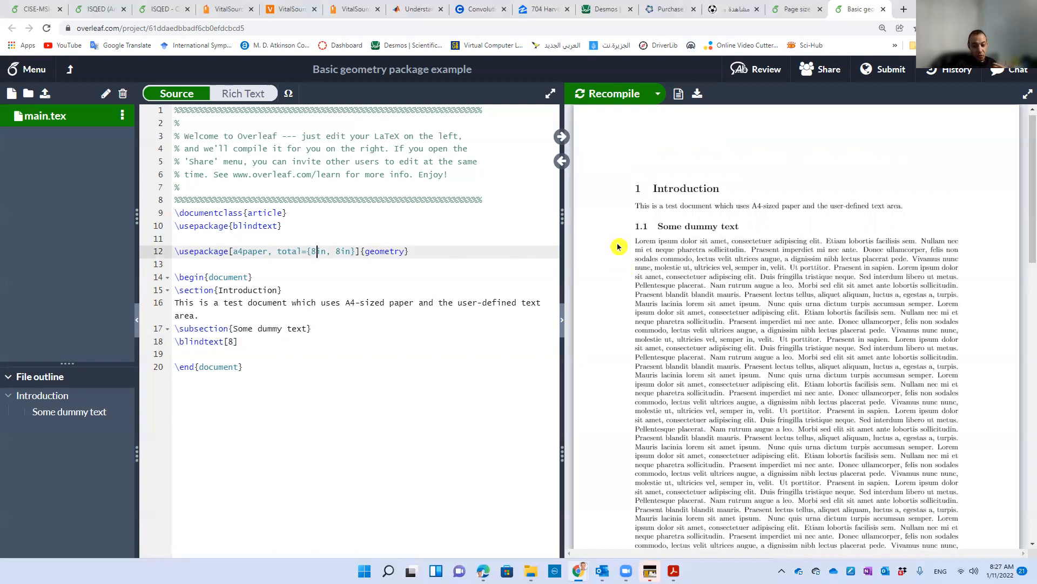
mouse_move(590, 291)
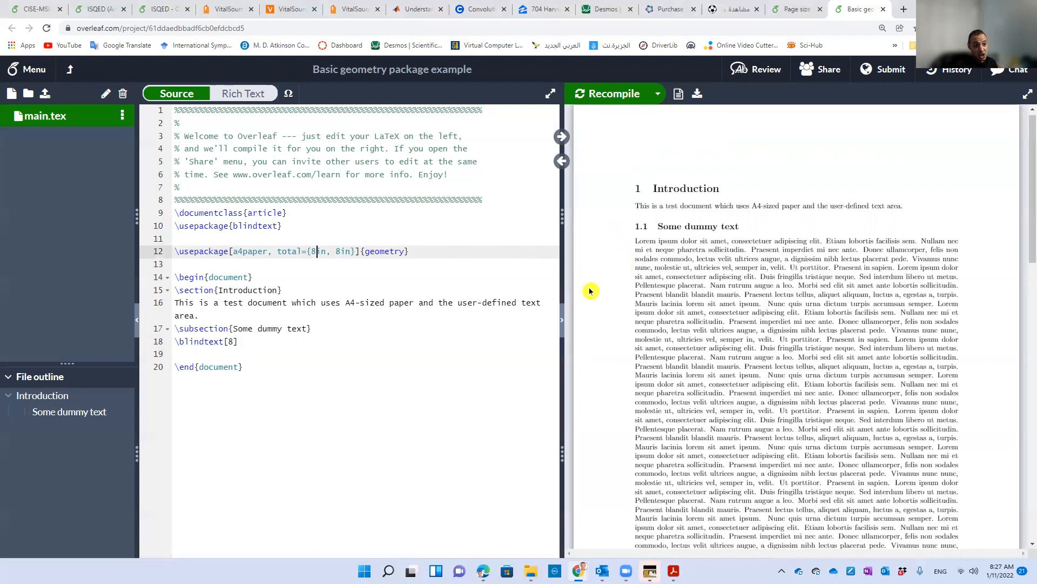
click(606, 93)
text(10)
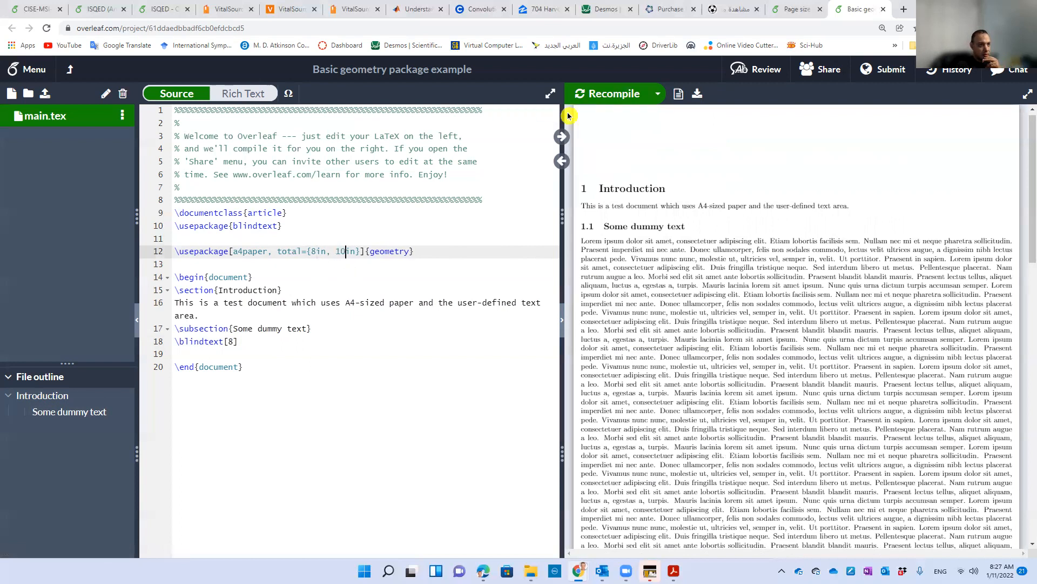
Recompile and scroll the PDF preview to check the larger 8in by 10in text block
click(608, 94)
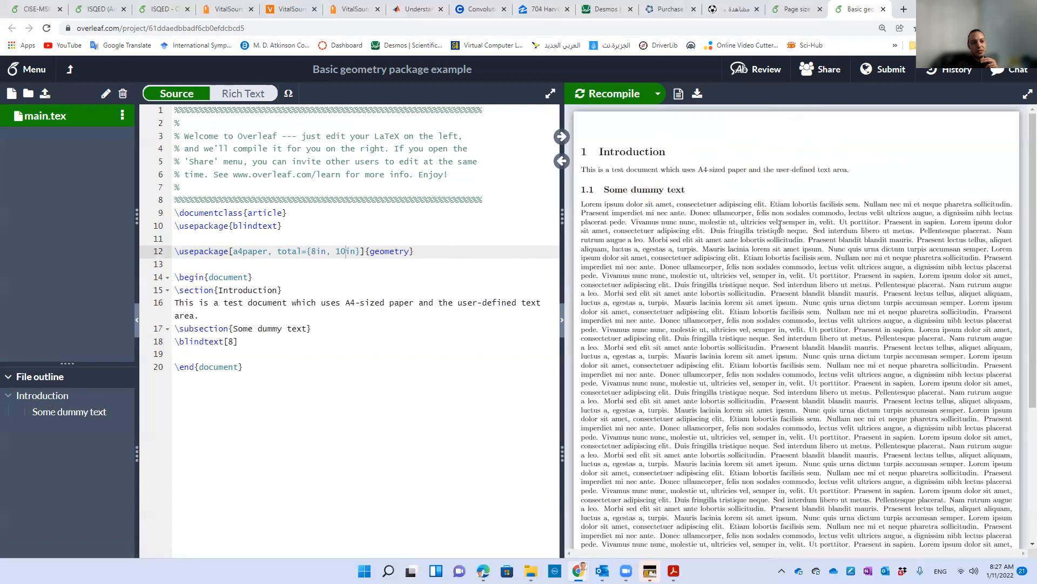
scroll(down, 3)
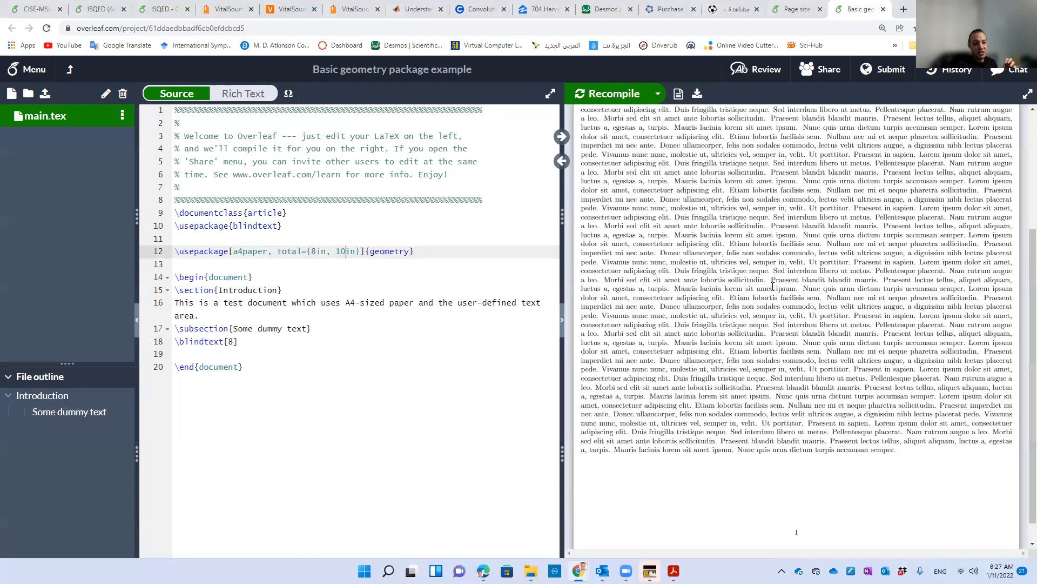
scroll(down, 3)
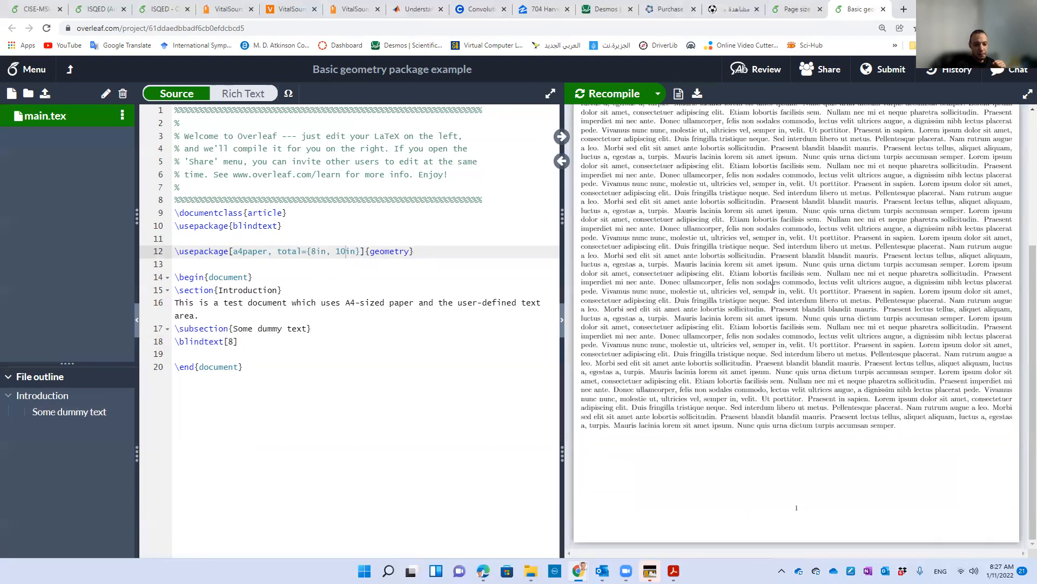
mouse_move(802, 515)
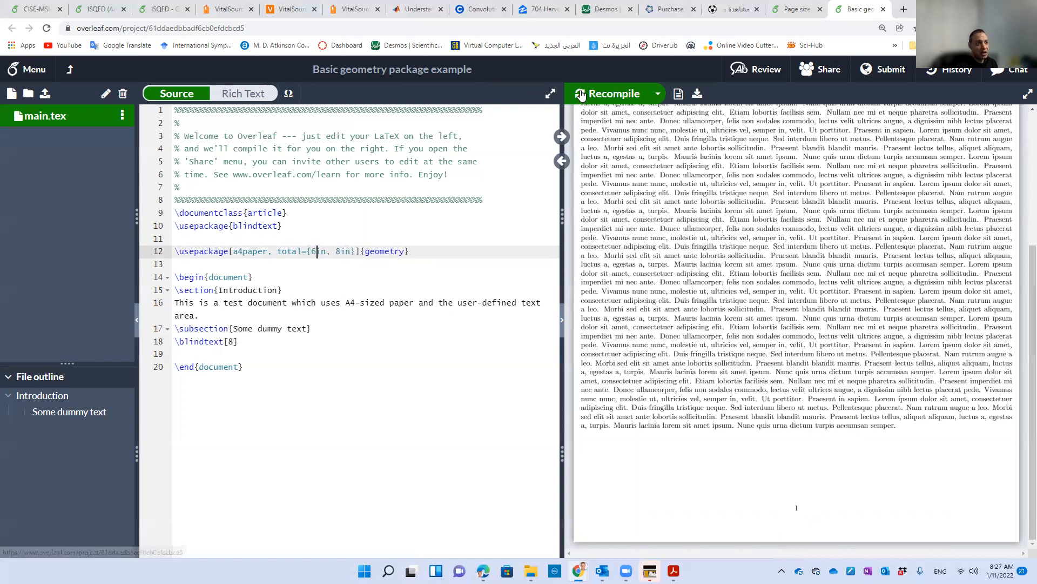
Recompile the document with the 6in by 8in text area restored
click(607, 93)
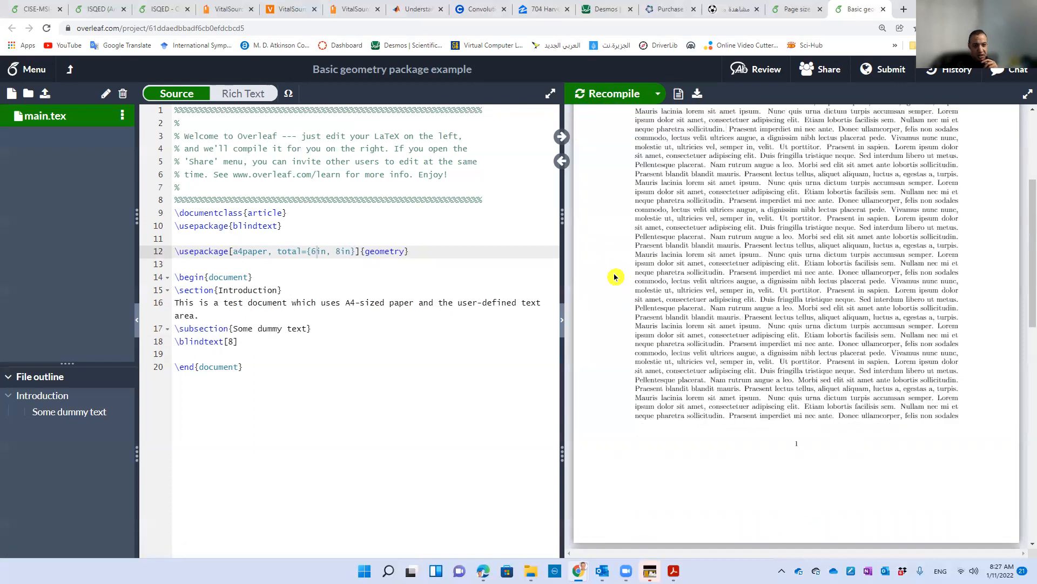
mouse_move(792, 465)
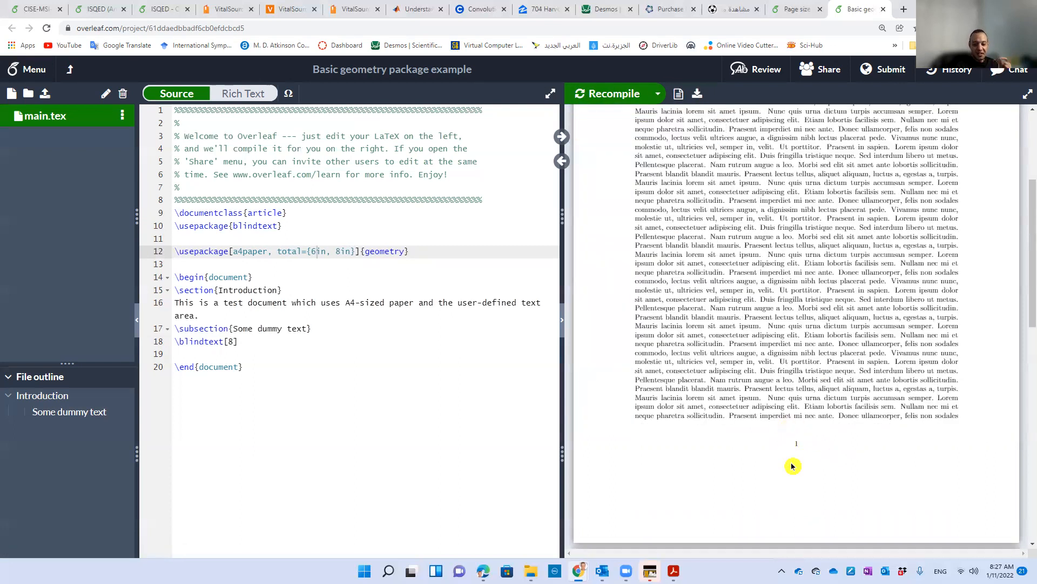